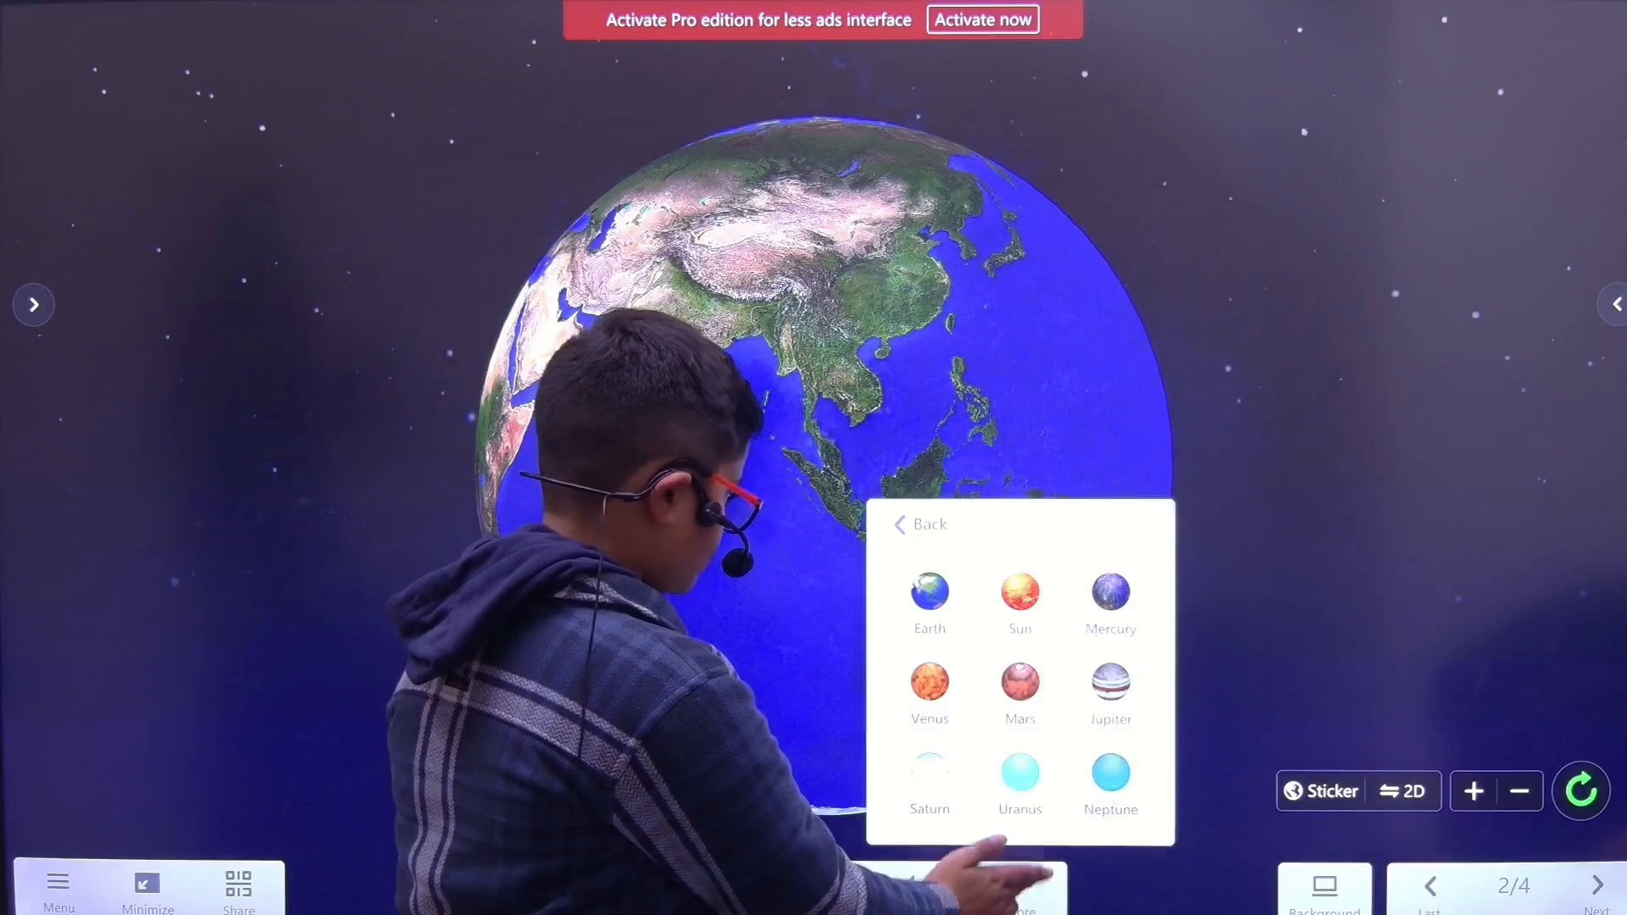
- Add a new page showing the Sun from the planet sticker panel
left_click(1019, 596)
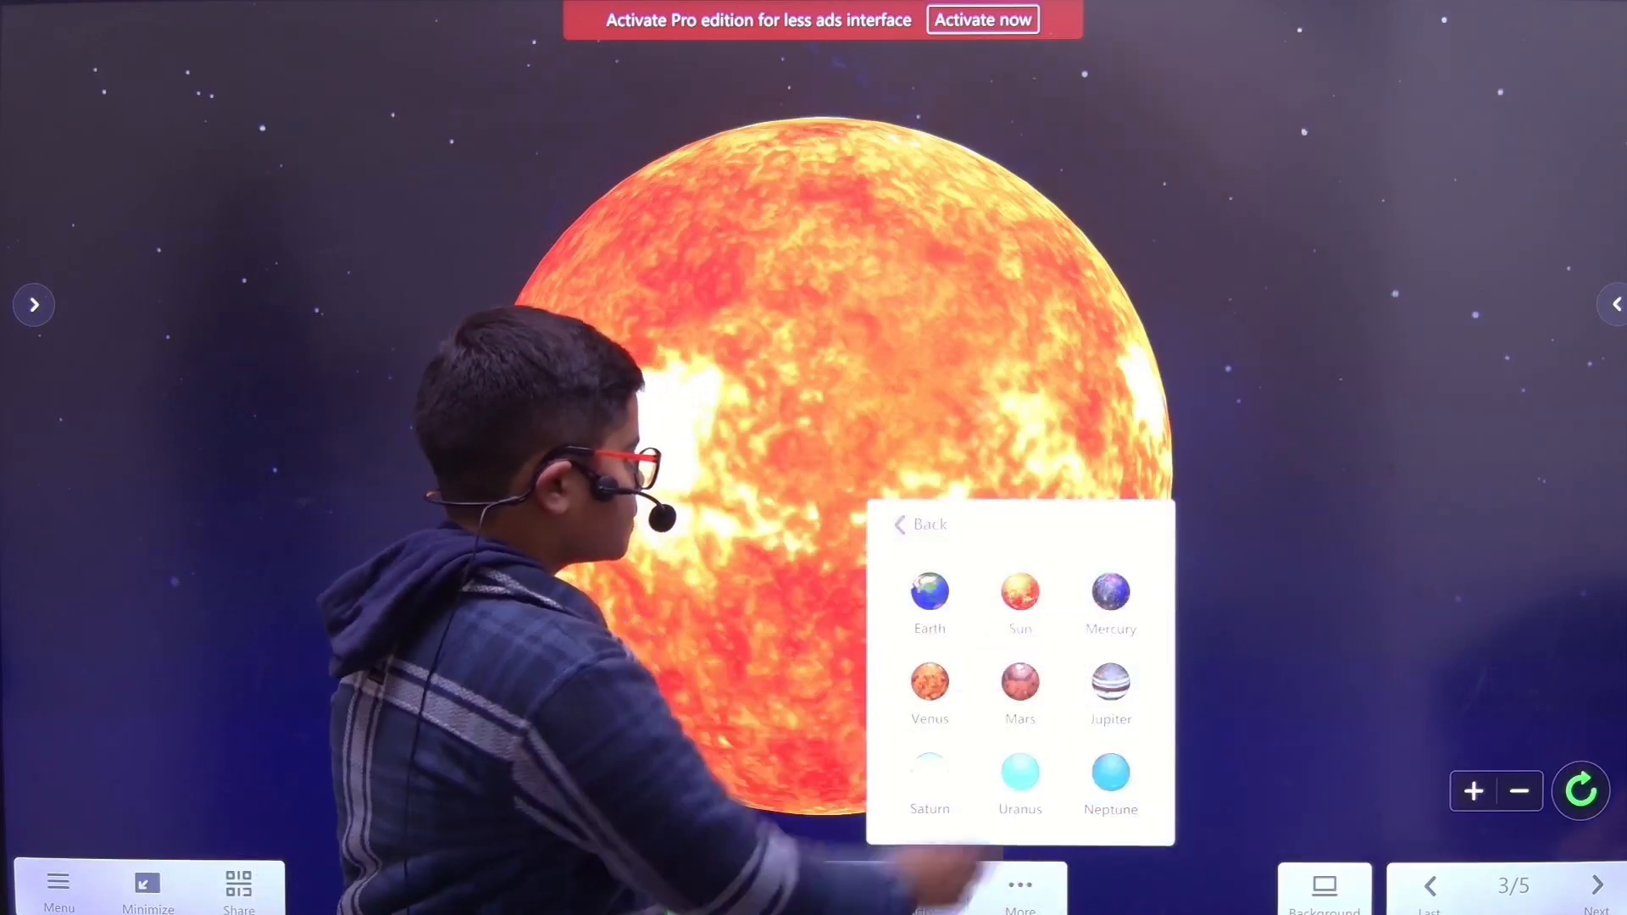
- Add a Mercury page, then reopen the planet choices via More
left_click(1108, 592)
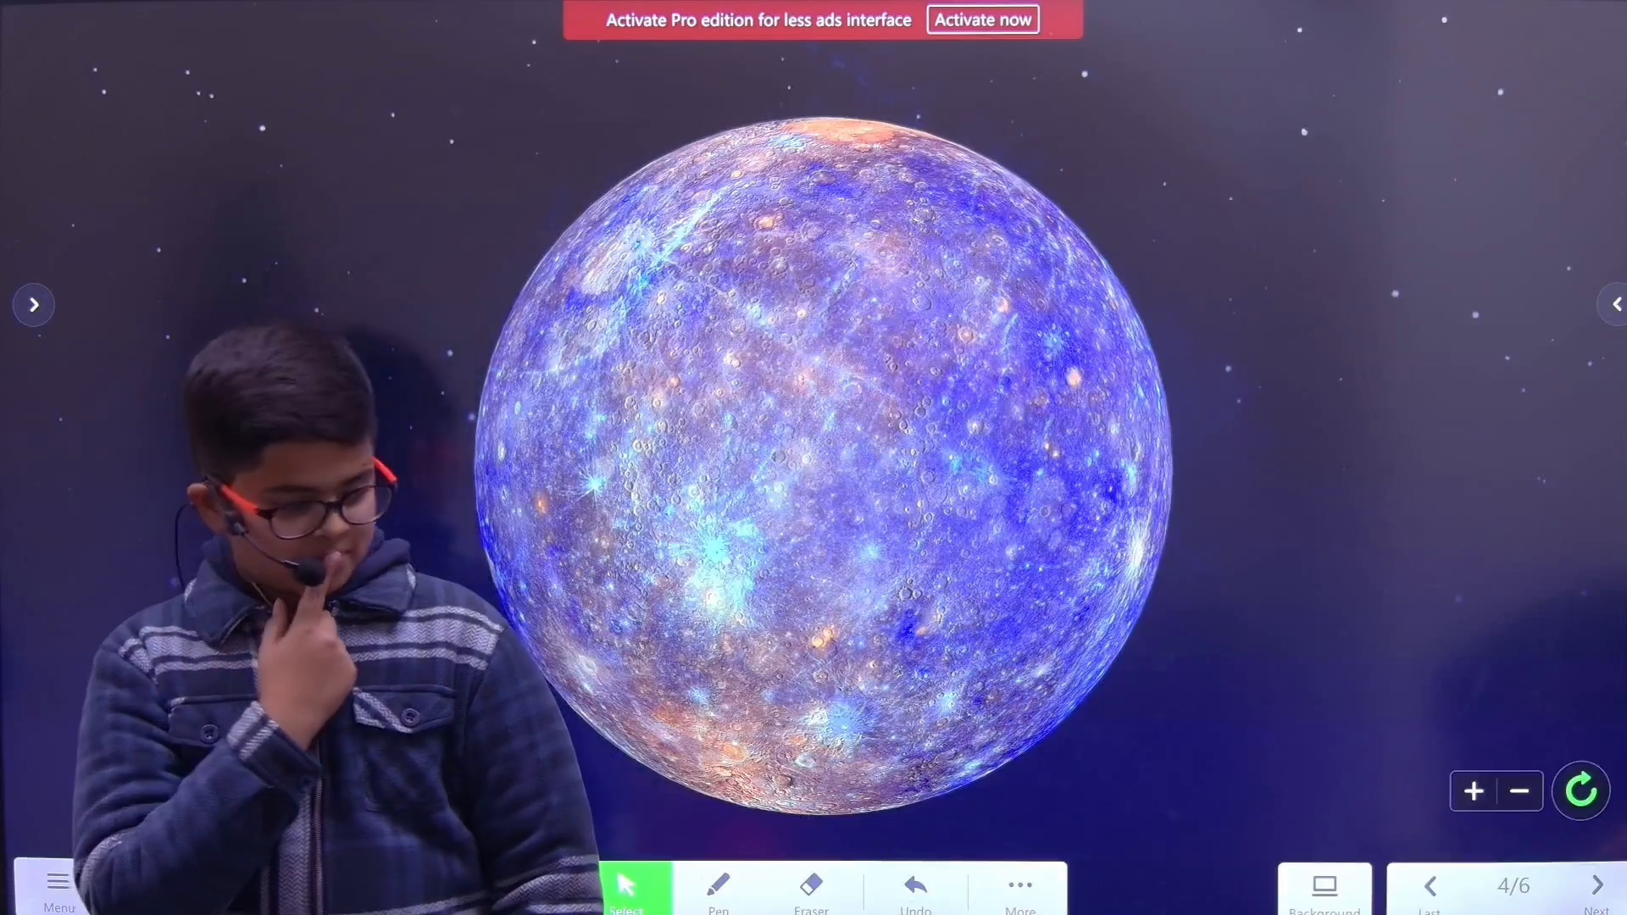
left_click(1021, 890)
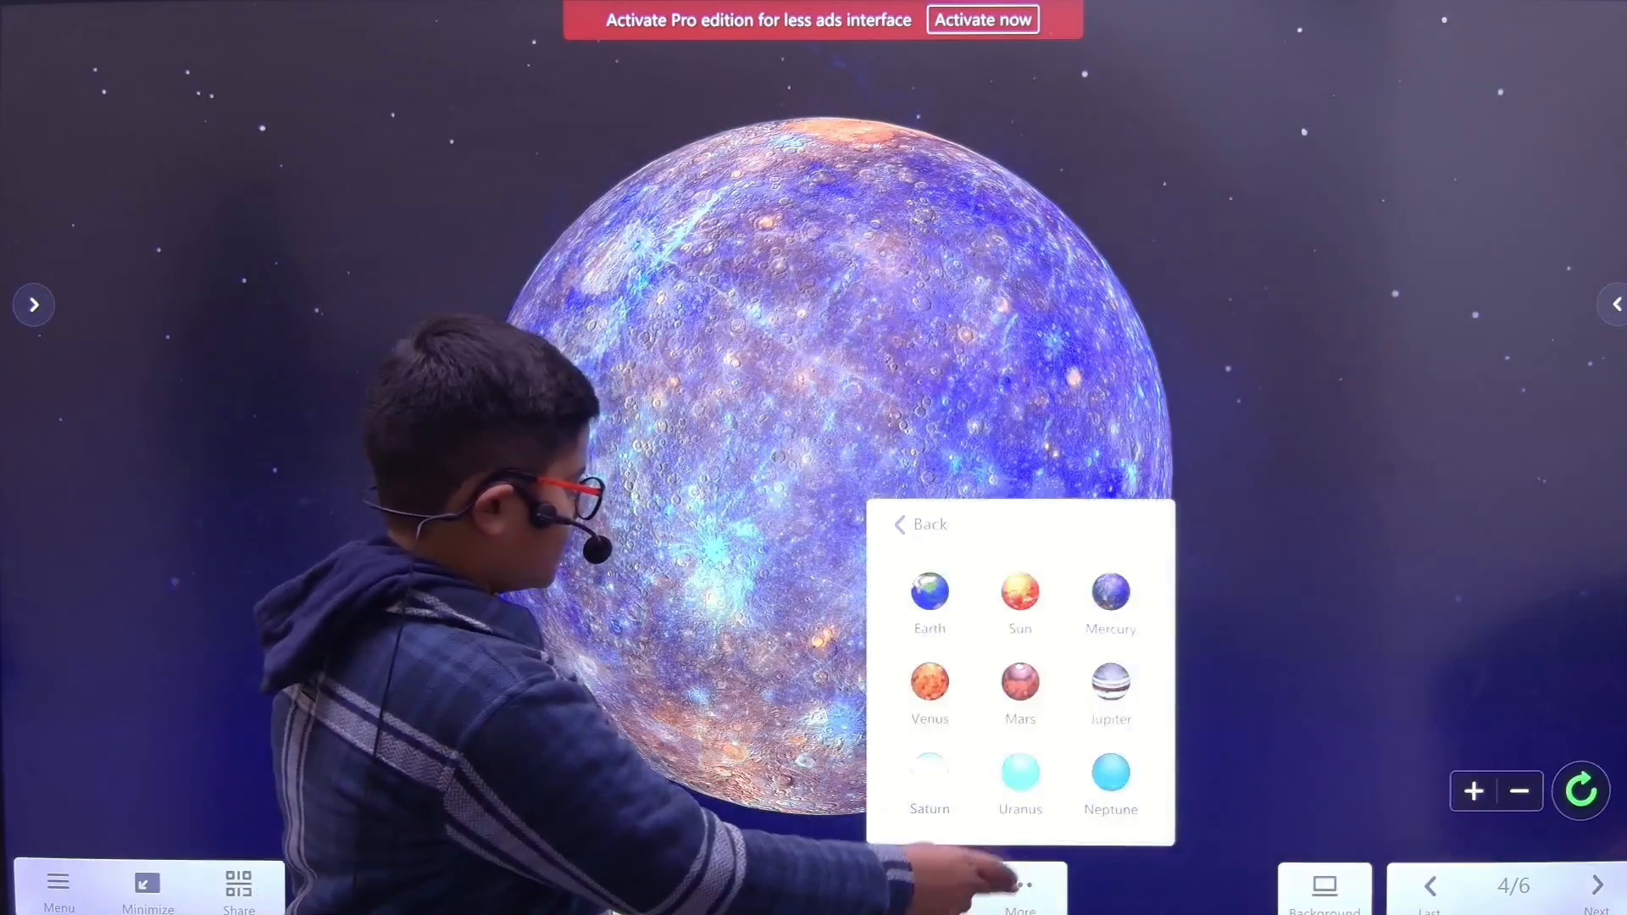
- Add the next planet page from the panel, continuing toward Mars
left_click(929, 690)
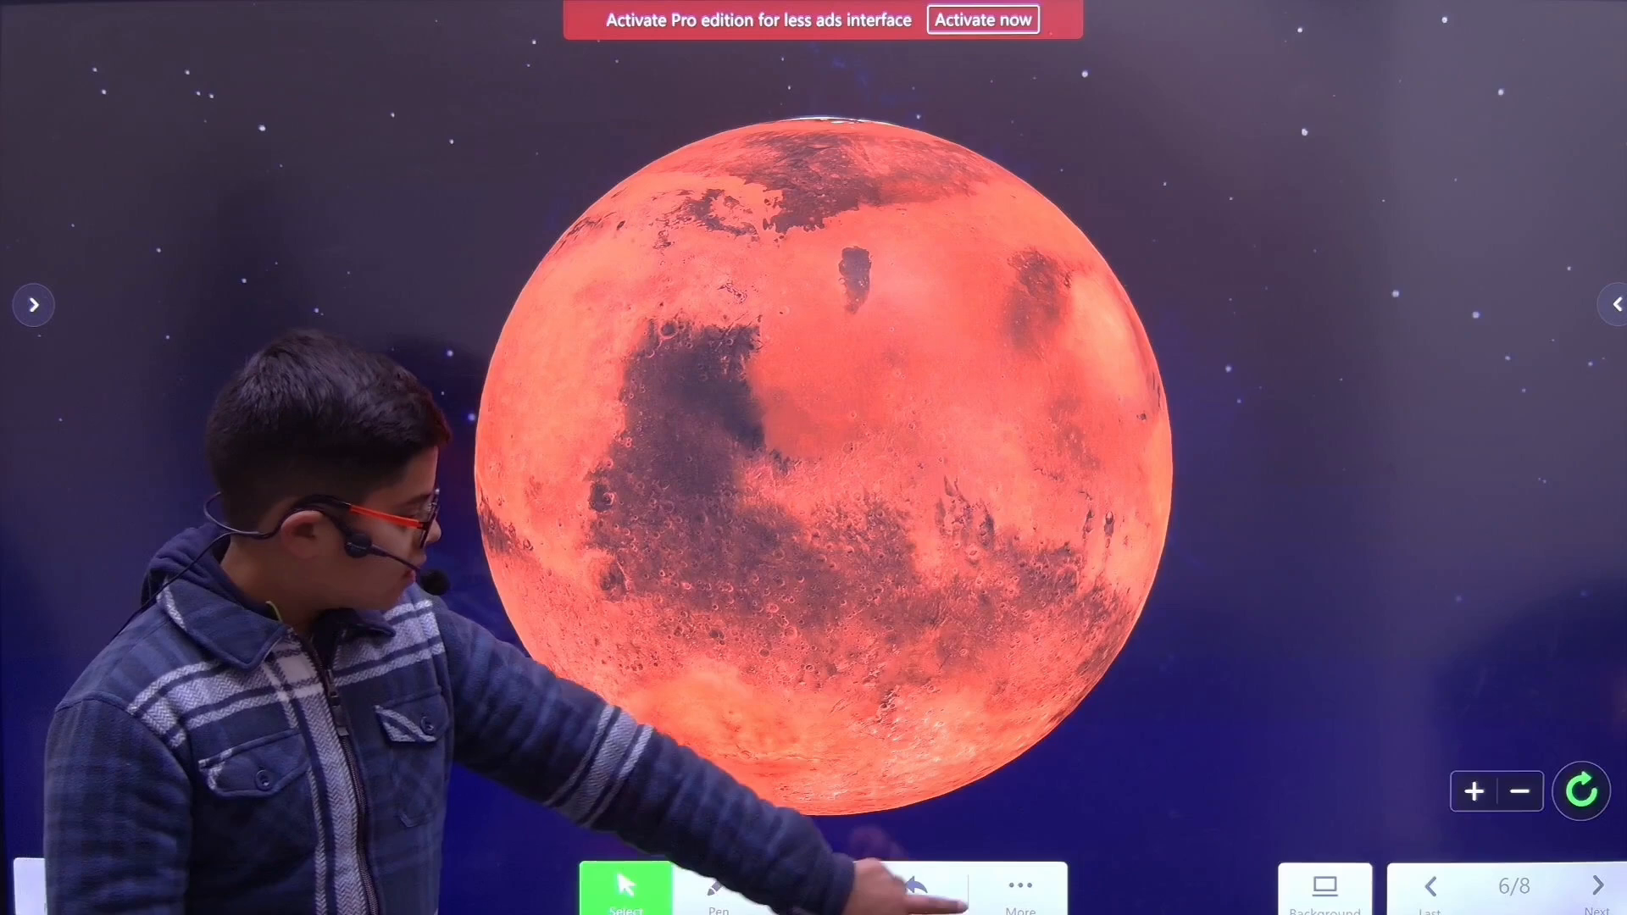
- Add pages for Jupiter and then Neptune, reopening the planet panel via More between them
left_click(1021, 886)
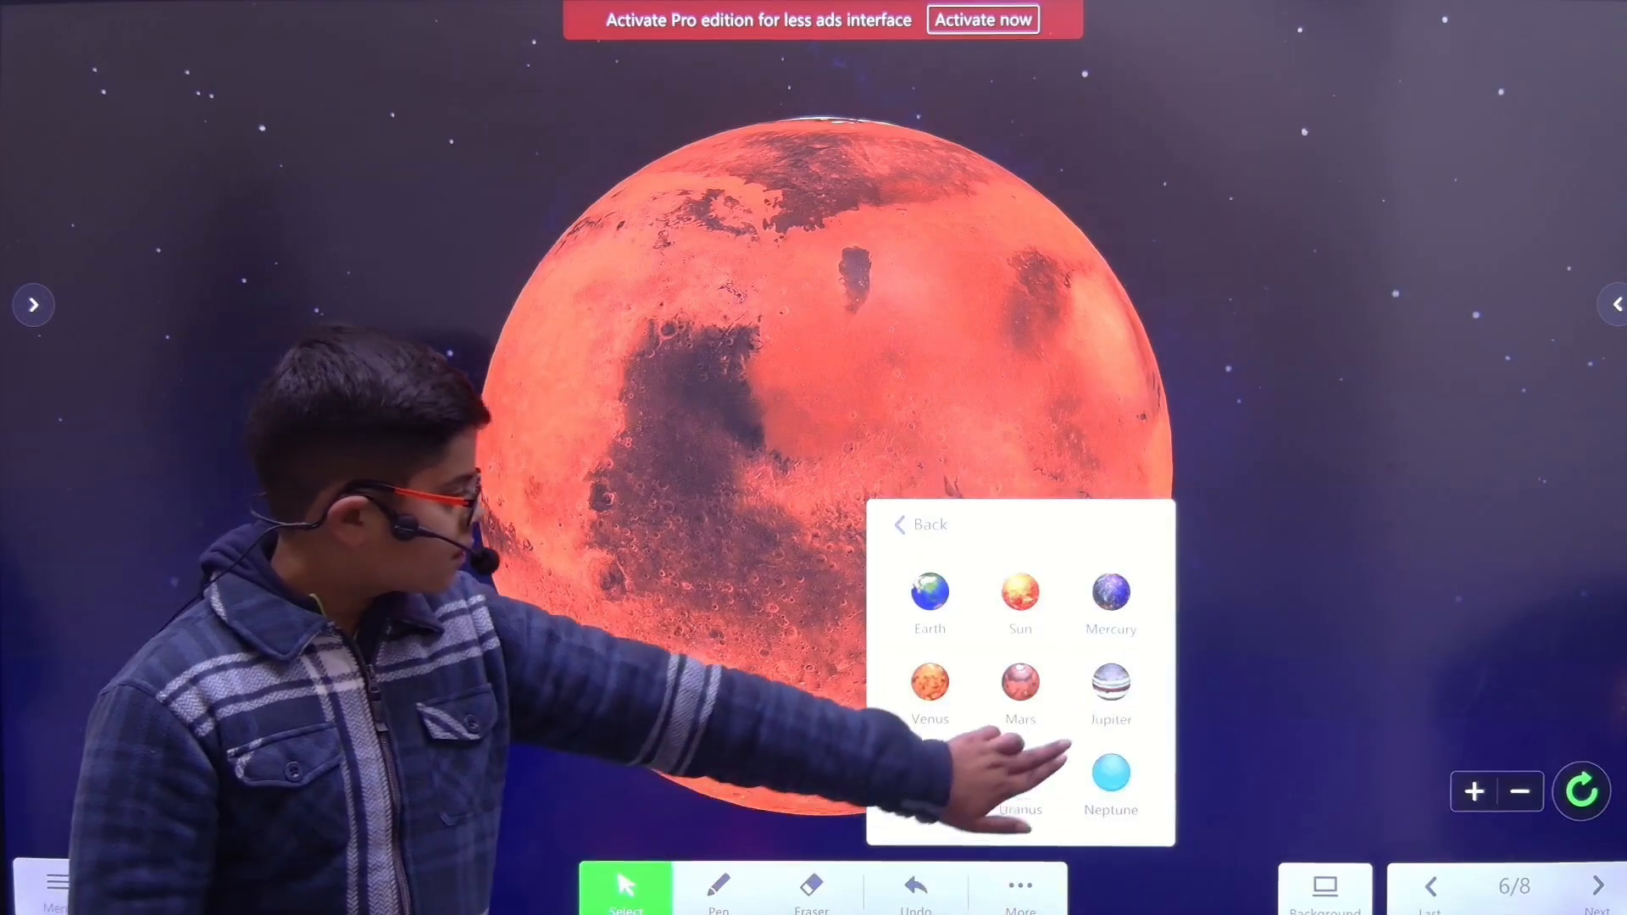
left_click(1111, 685)
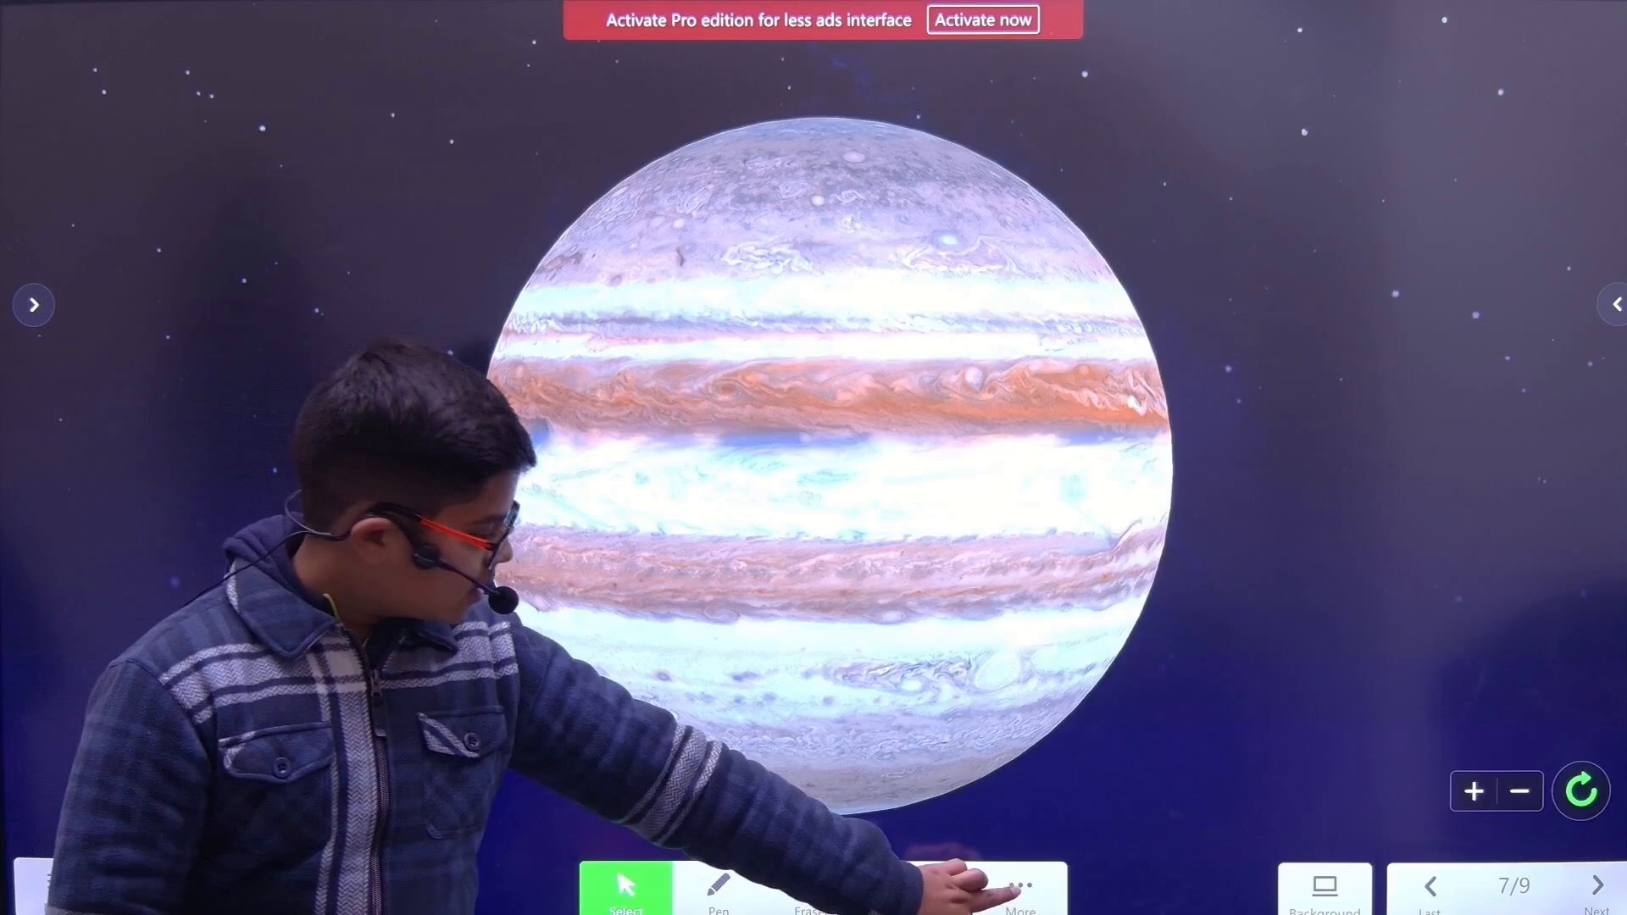
left_click(1019, 887)
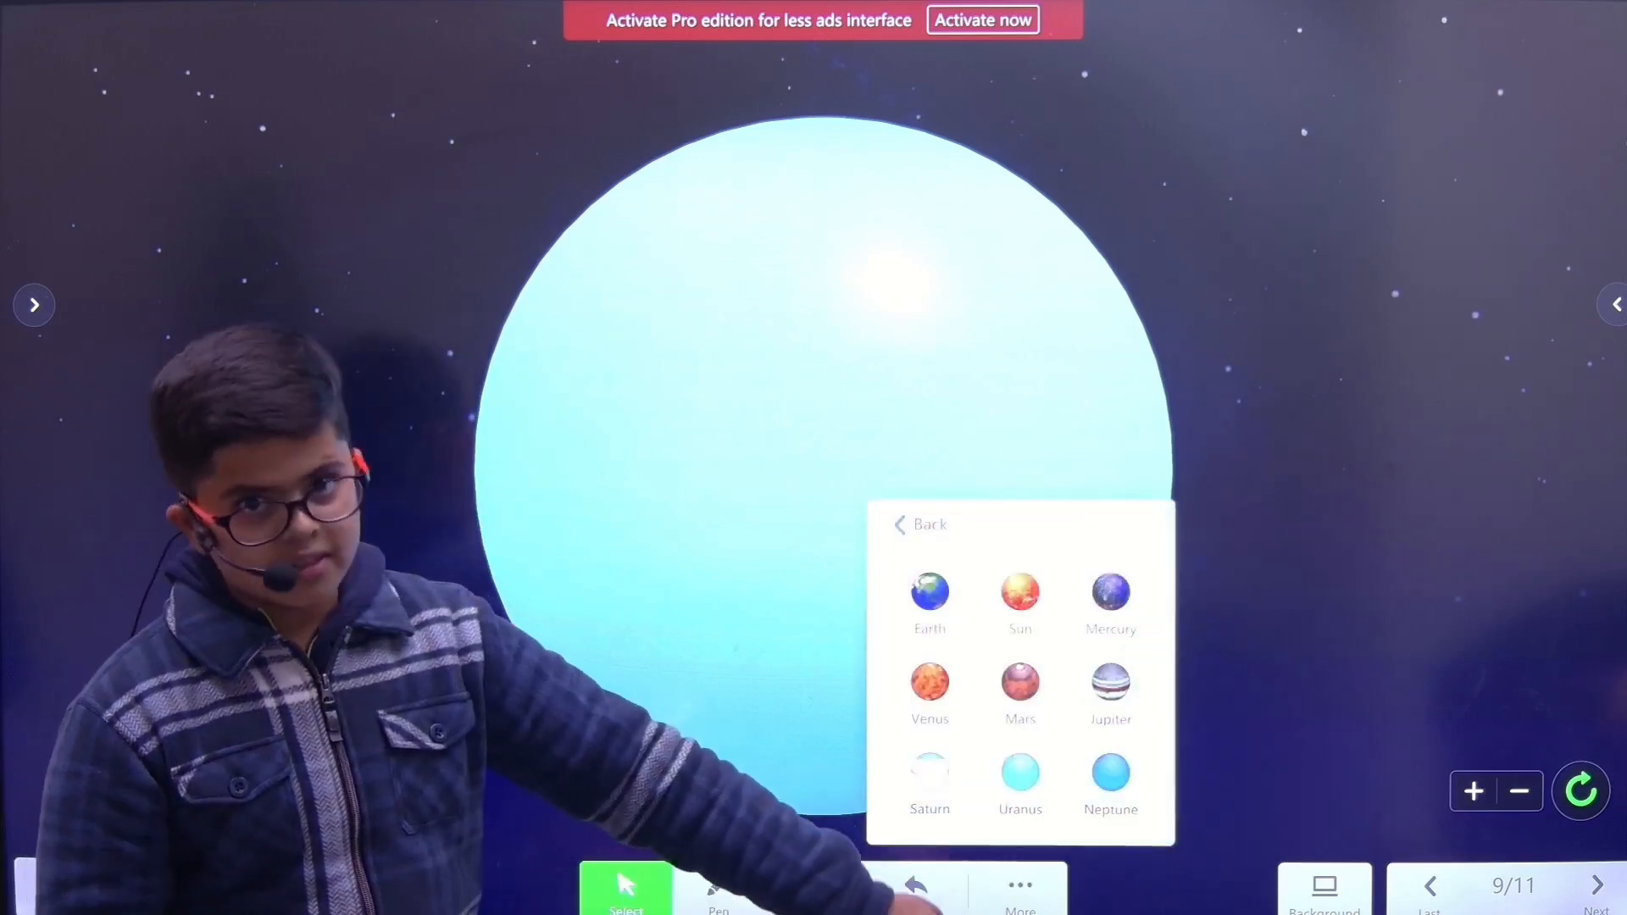
left_click(1108, 773)
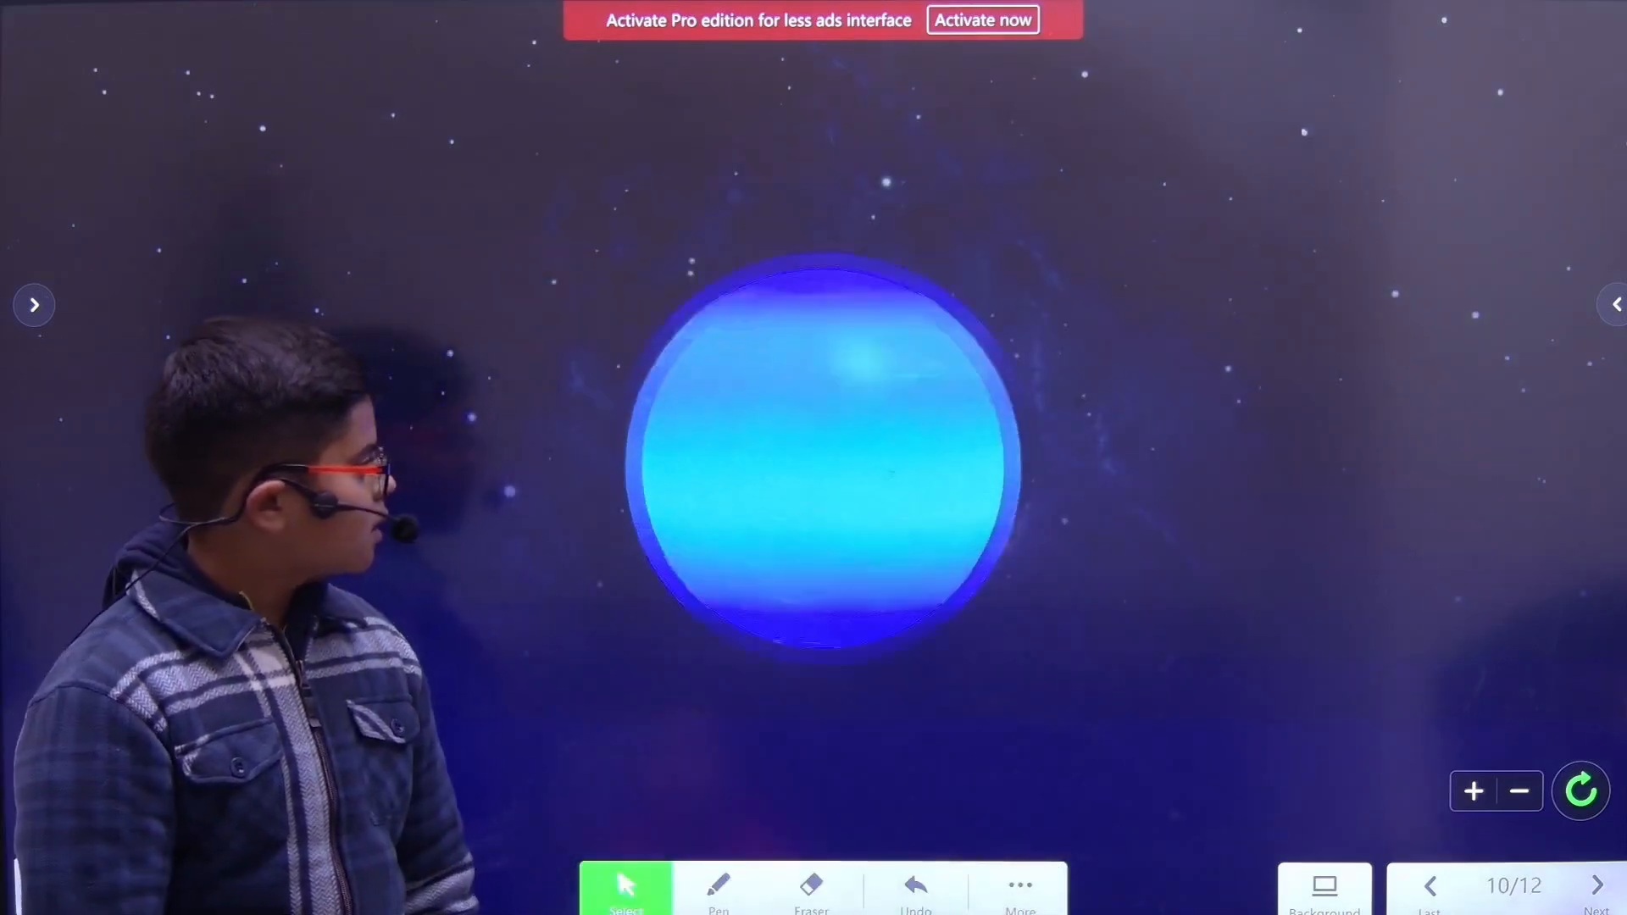